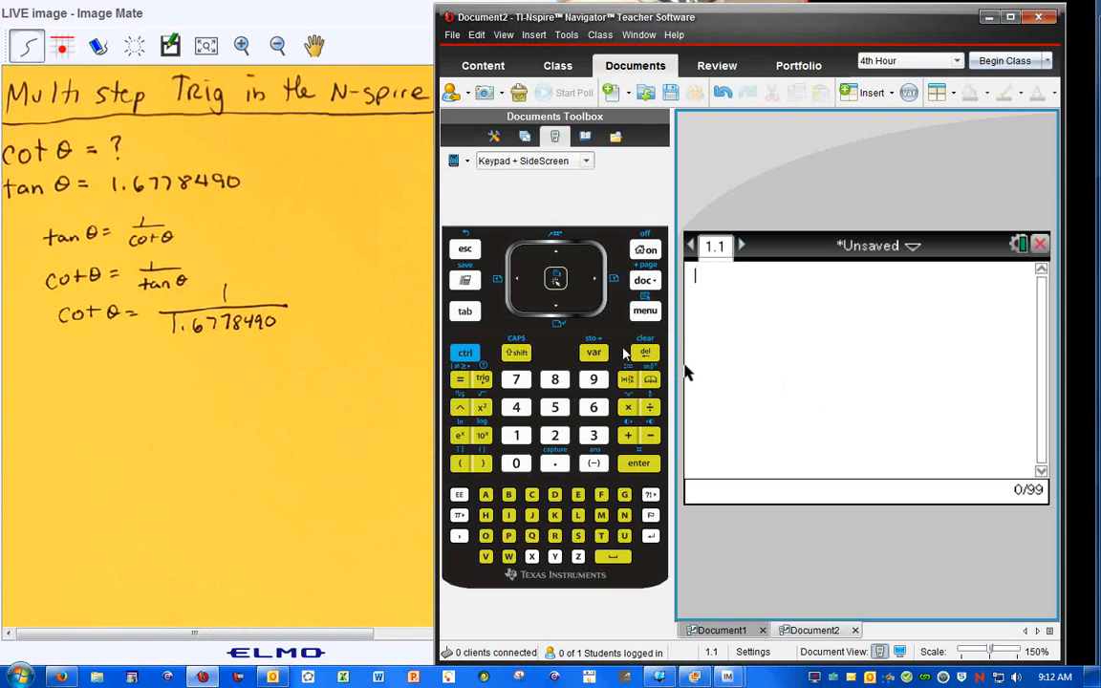
- Key in 1/1.6778490 on the keypad and evaluate it to get 0.596001
{"action": "left_click", "coordinate": [515, 435]}
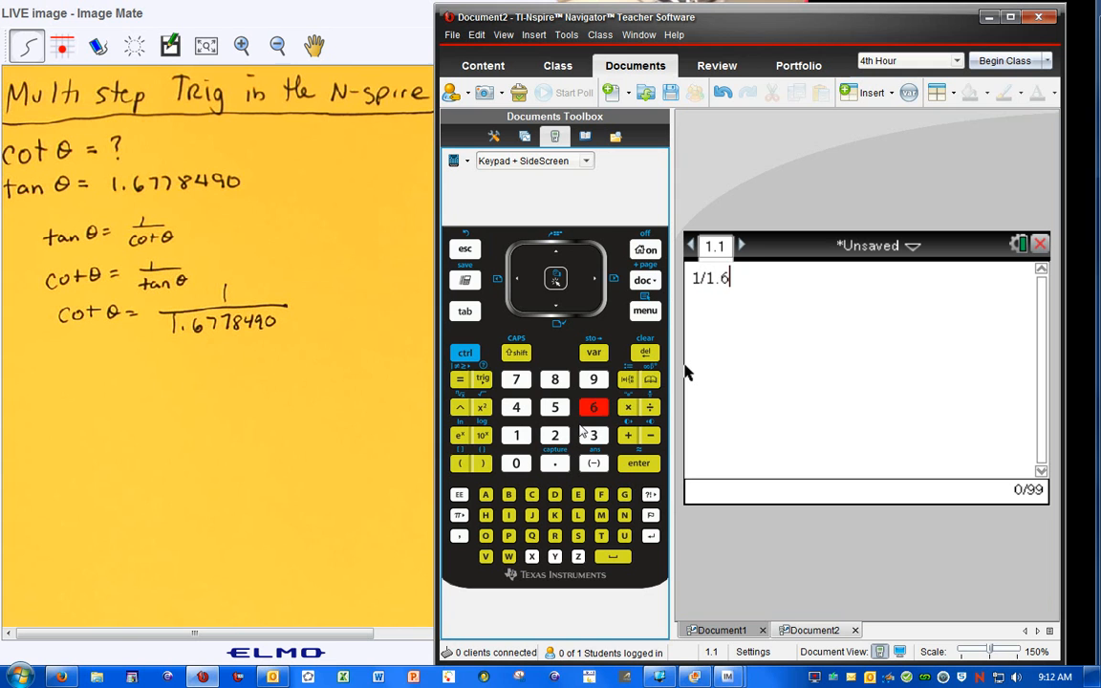
{"action": "left_click", "coordinate": [555, 380]}
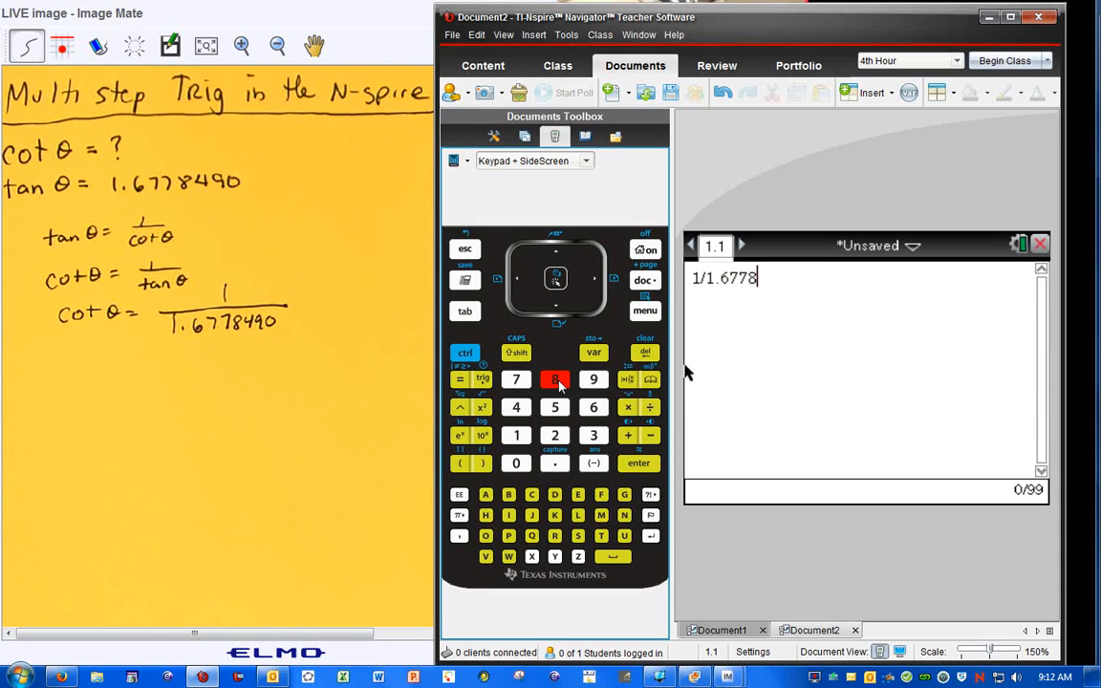
{"action": "left_click", "coordinate": [516, 407]}
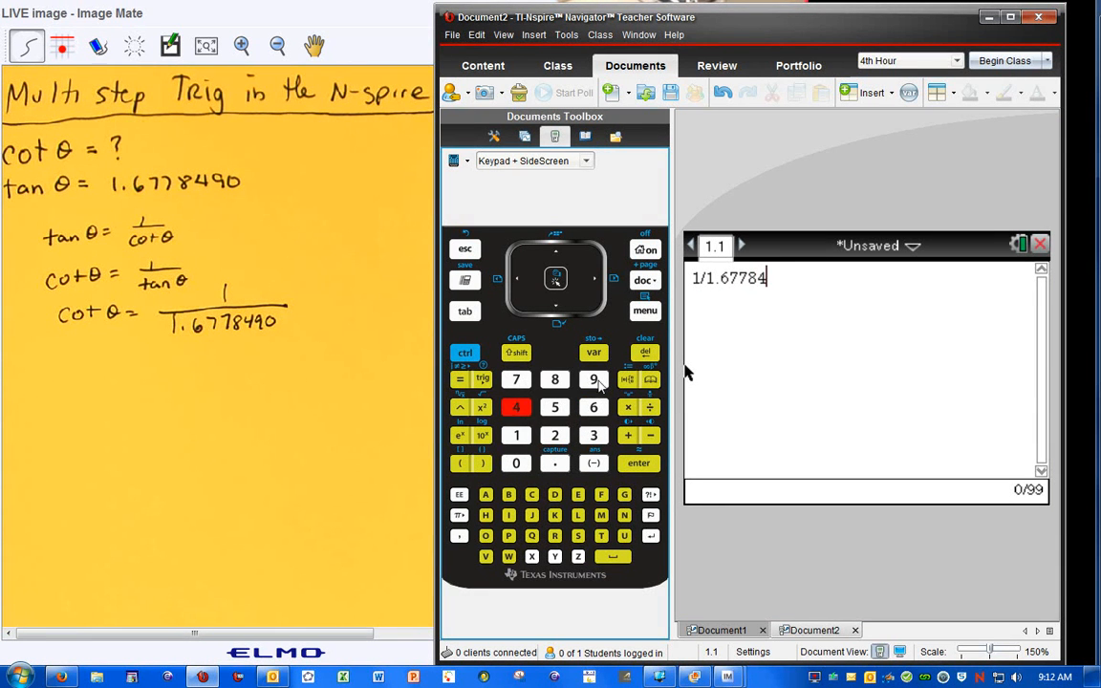
{"action": "left_click", "coordinate": [516, 463]}
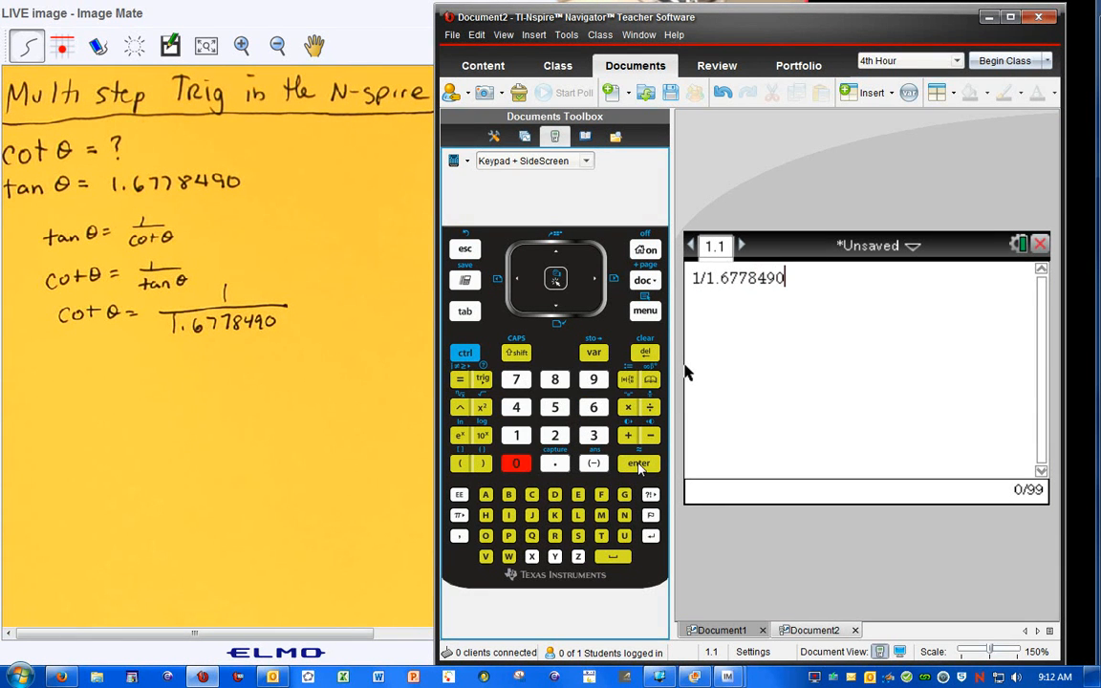
{"action": "left_click", "coordinate": [639, 463]}
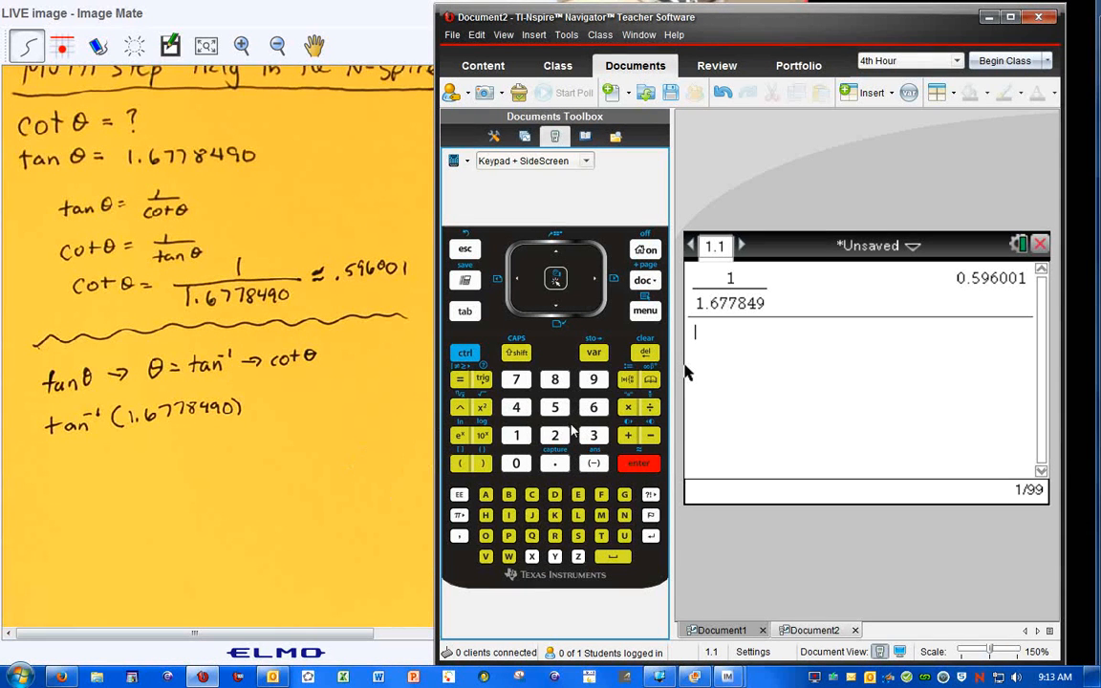
{"action": "mouse_move", "coordinate": [556, 408]}
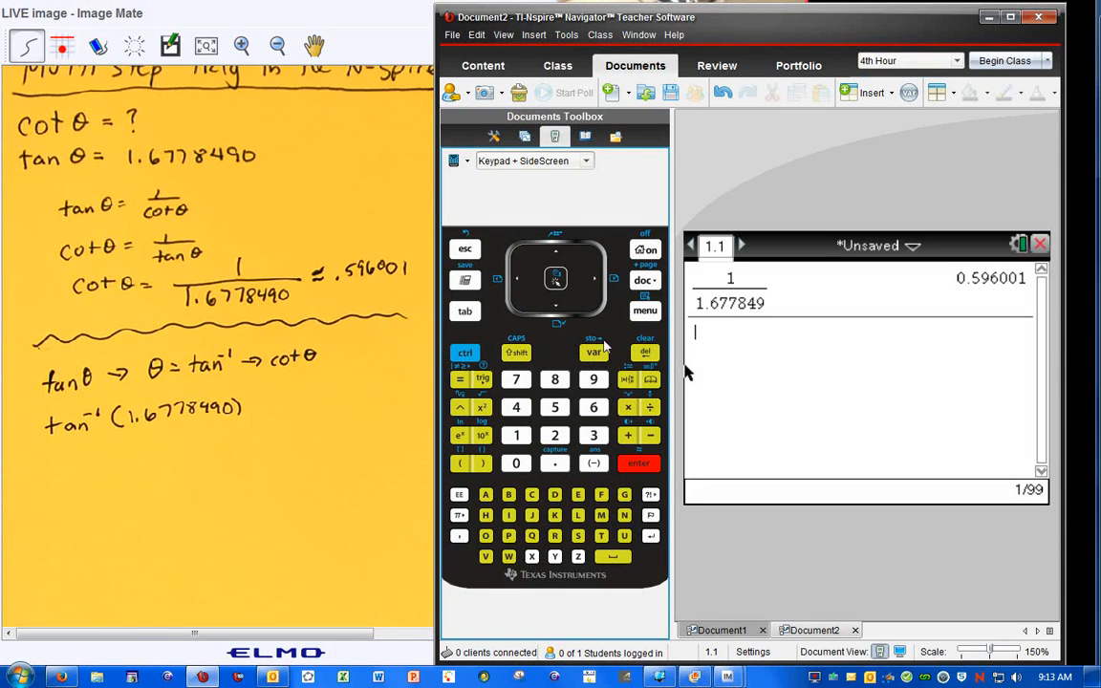
{"action": "mouse_move", "coordinate": [604, 497]}
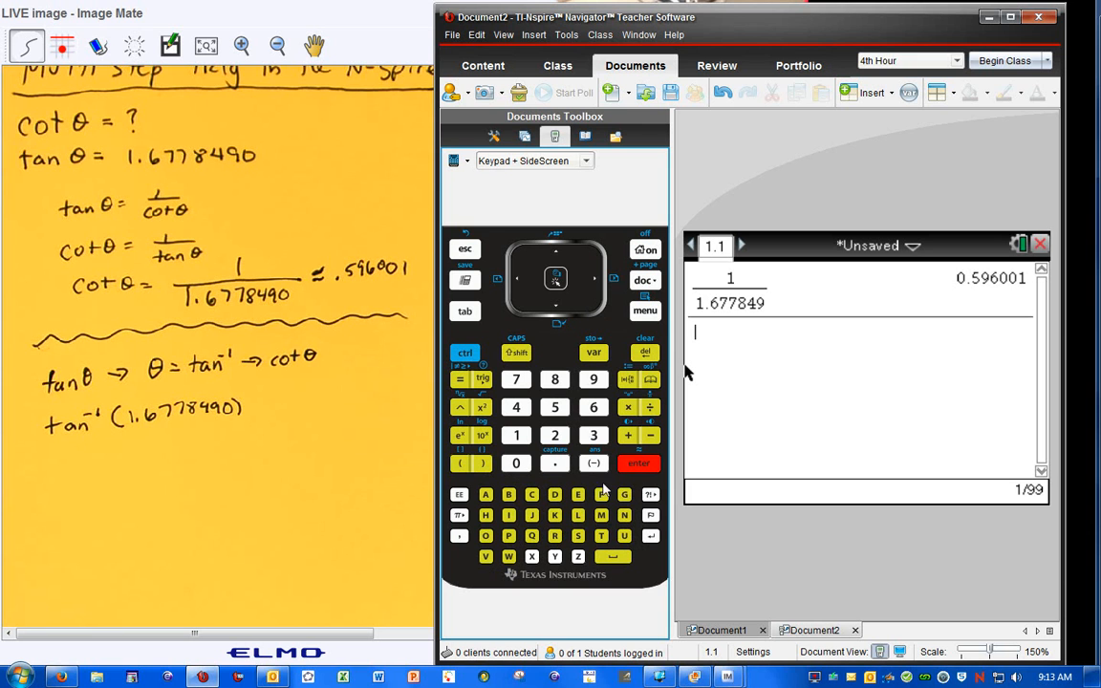
{"action": "mouse_move", "coordinate": [521, 571]}
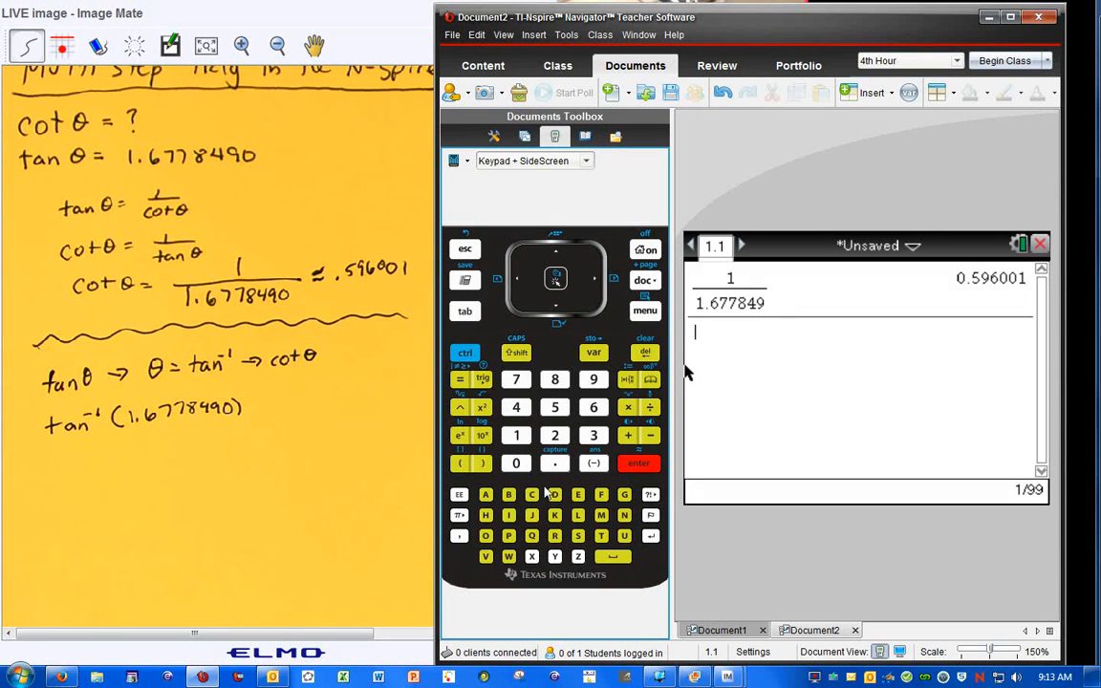
{"action": "mouse_move", "coordinate": [545, 468]}
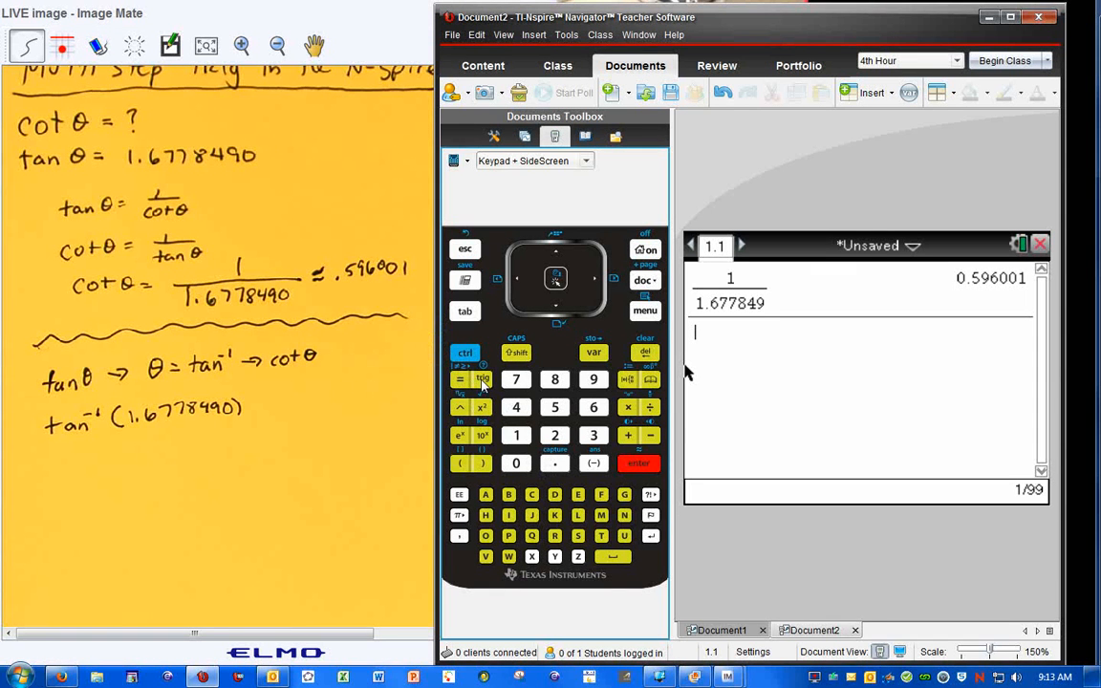
- Evaluate tan⁻¹(1.6778490) and store the resulting angle 59.205 in variable a
{"action": "left_click", "coordinate": [482, 380]}
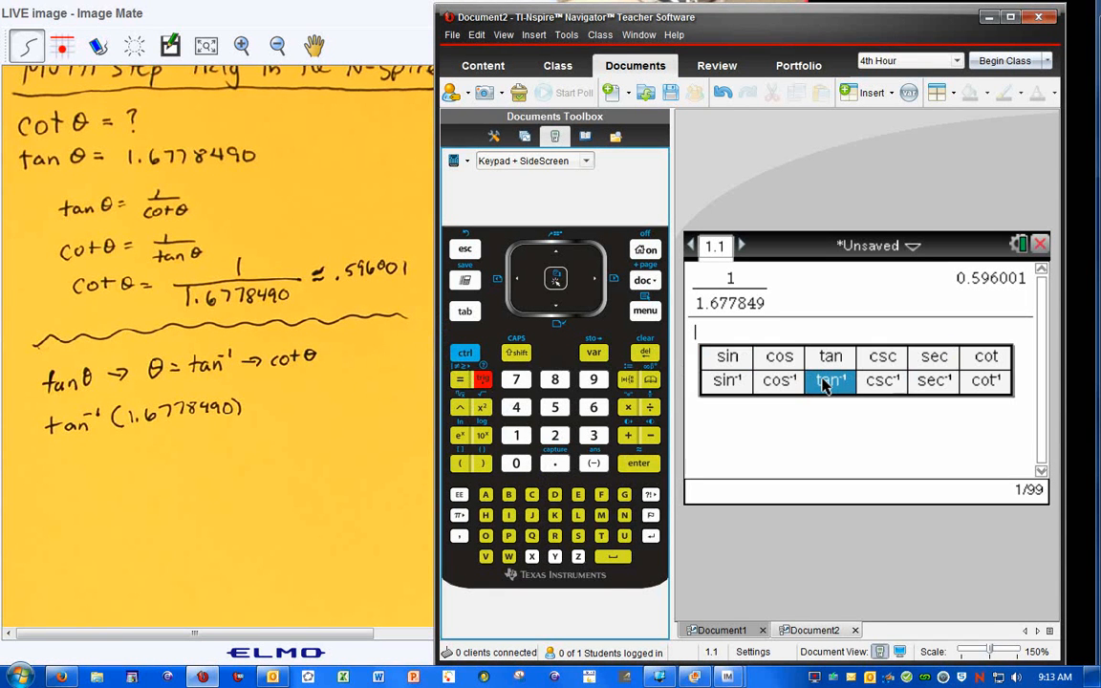
{"action": "left_click", "coordinate": [830, 381]}
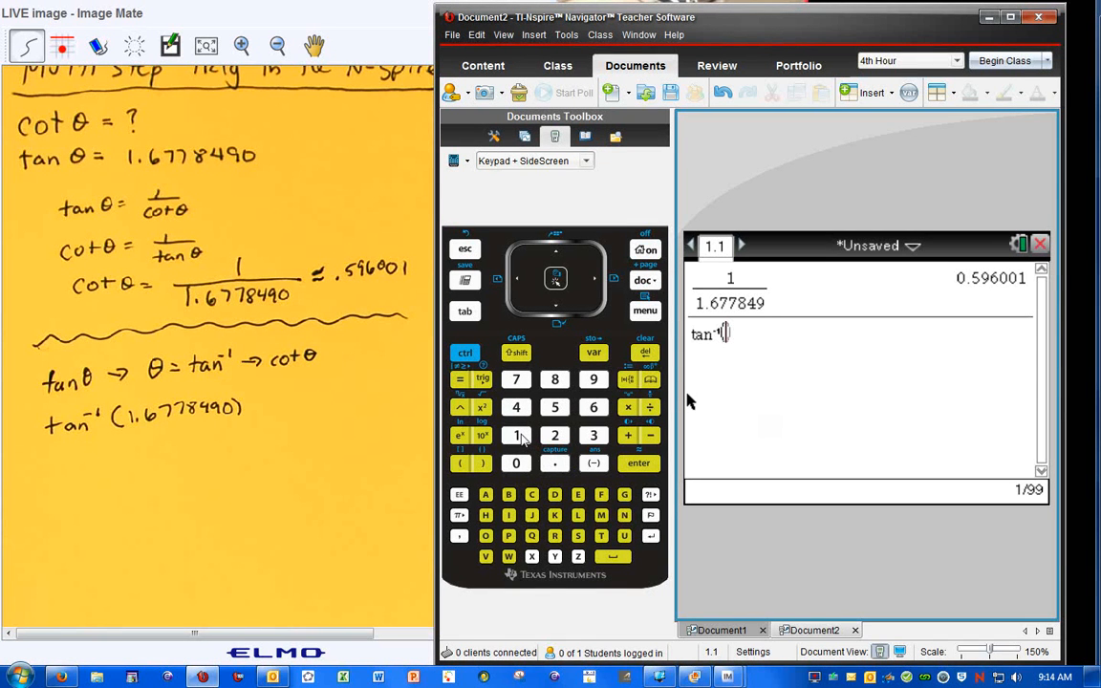
{"action": "left_click", "coordinate": [594, 407]}
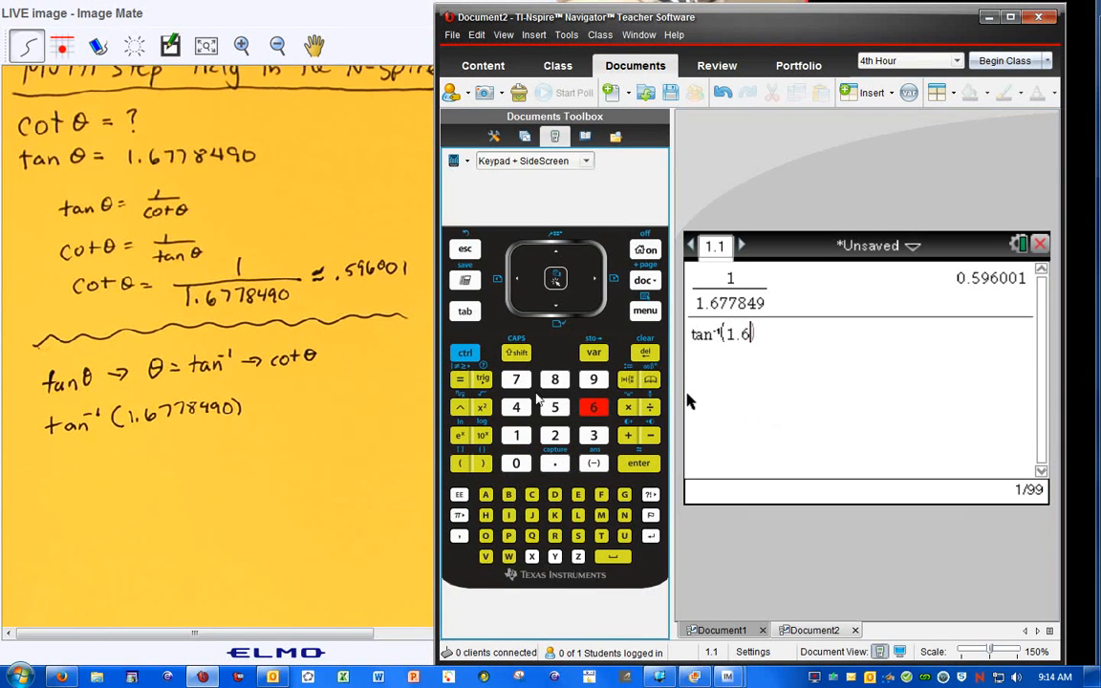
{"action": "left_click", "coordinate": [555, 381]}
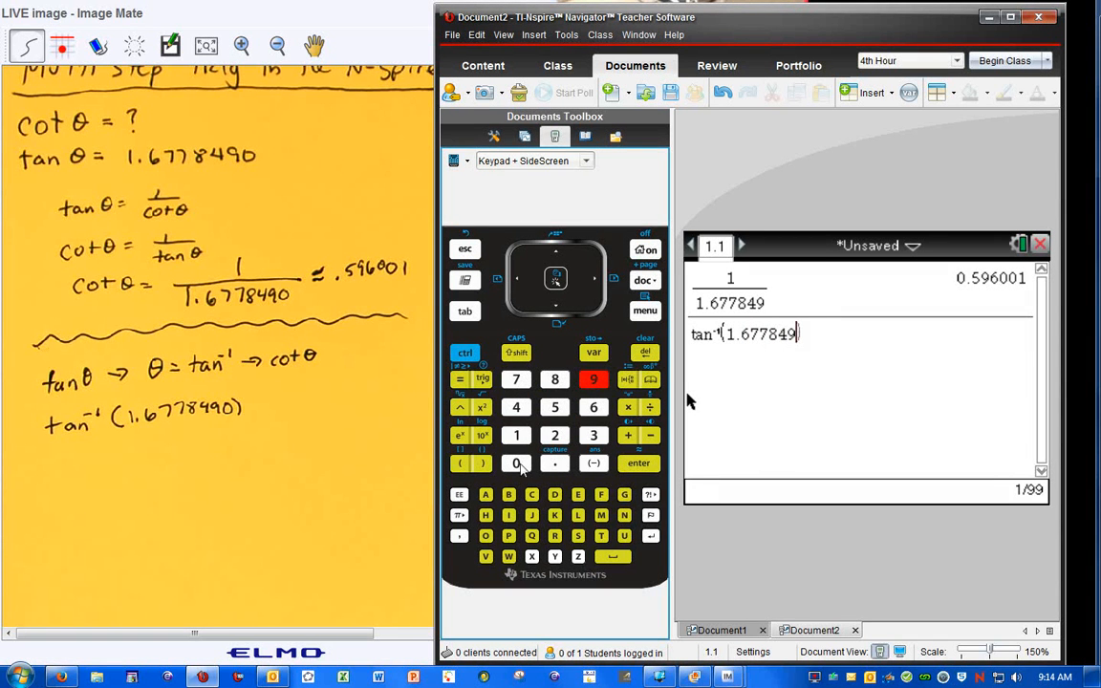
{"action": "left_click", "coordinate": [515, 464]}
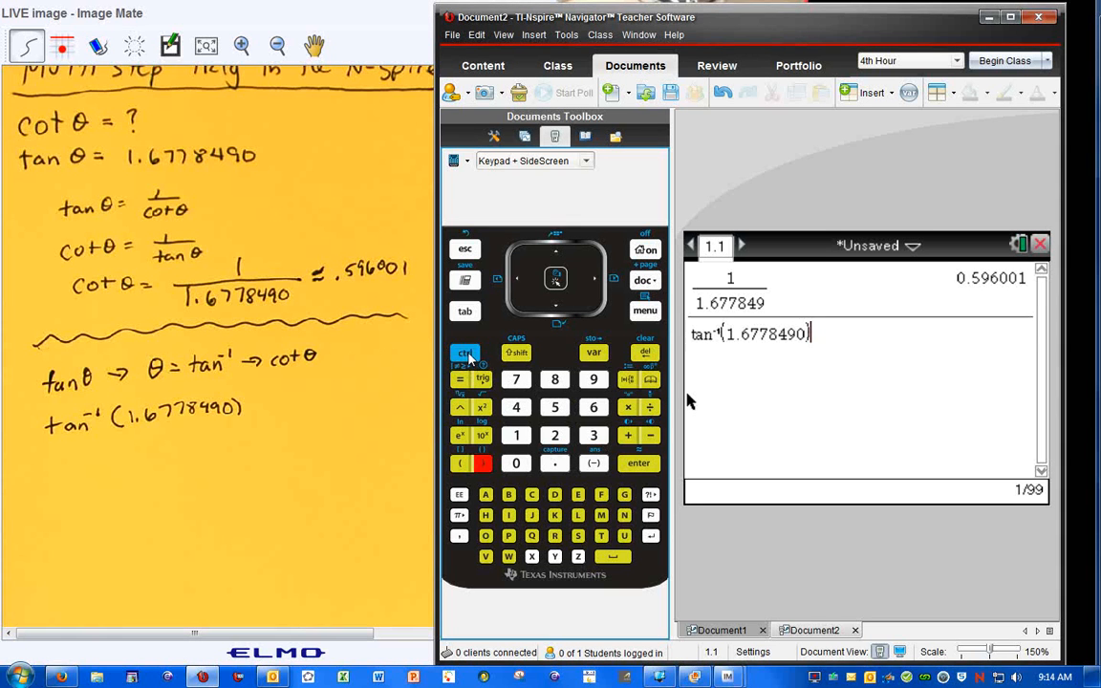
{"action": "left_click", "coordinate": [593, 352]}
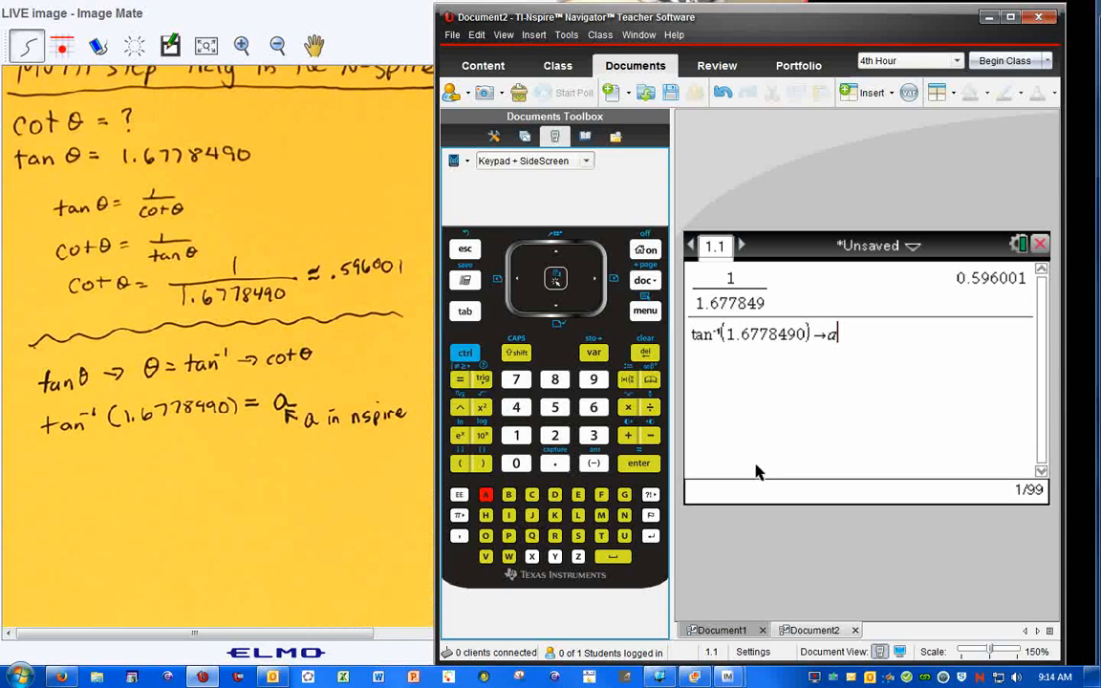
{"action": "left_click", "coordinate": [638, 463]}
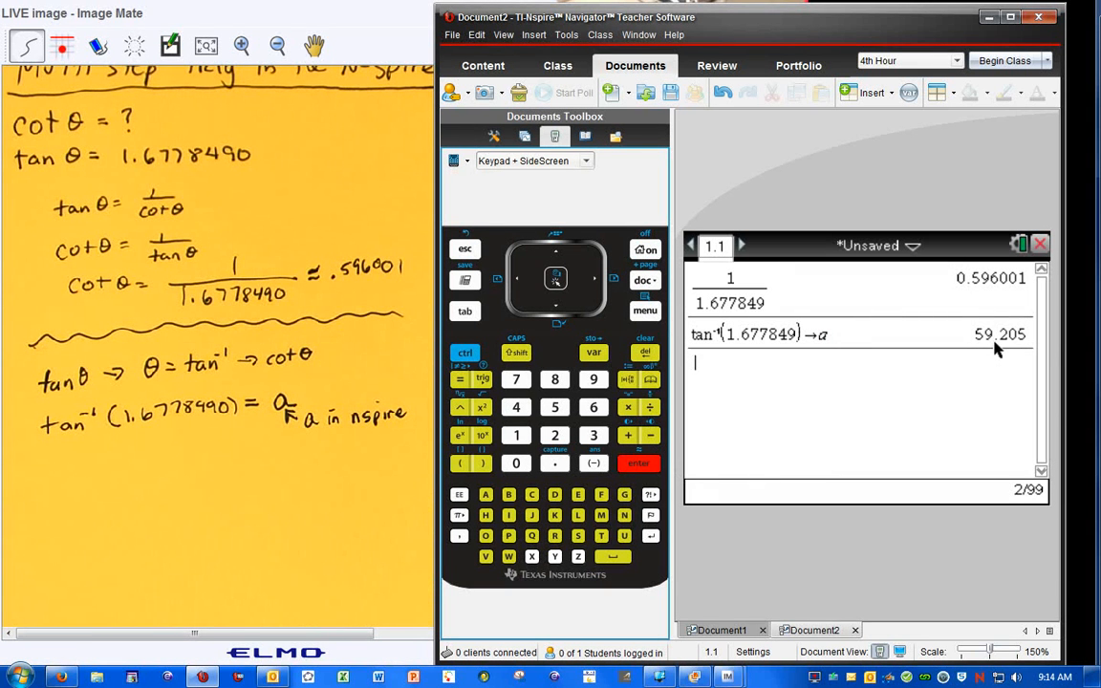
{"action": "mouse_move", "coordinate": [755, 365]}
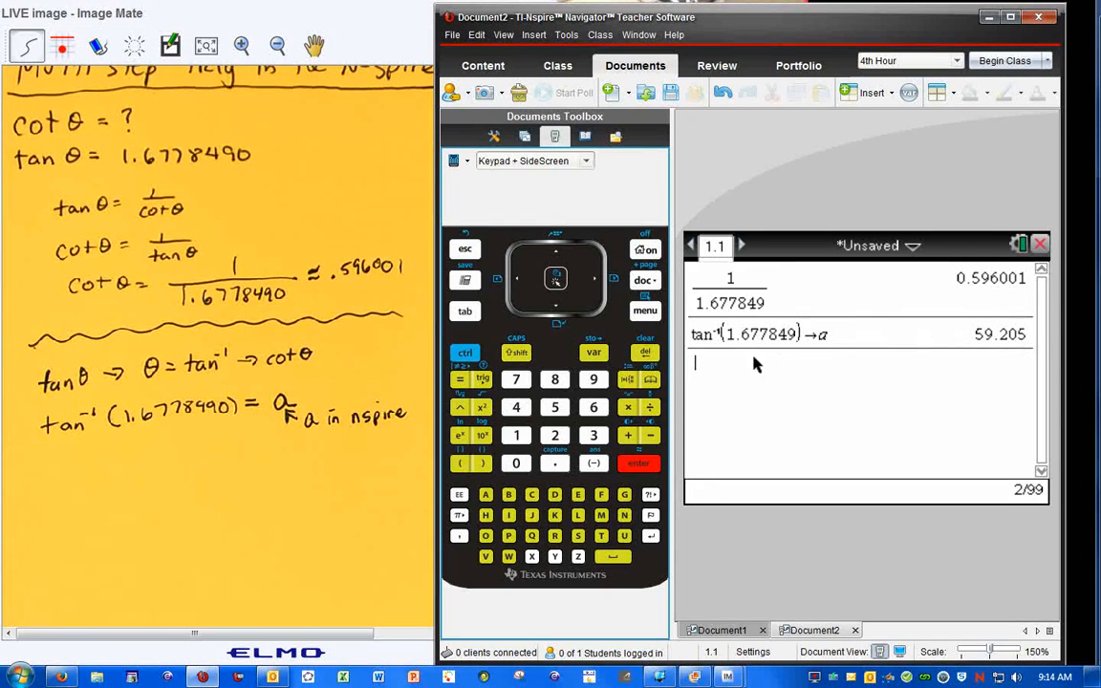
{"action": "mouse_move", "coordinate": [731, 325]}
{"action": "type", "text": "a"}
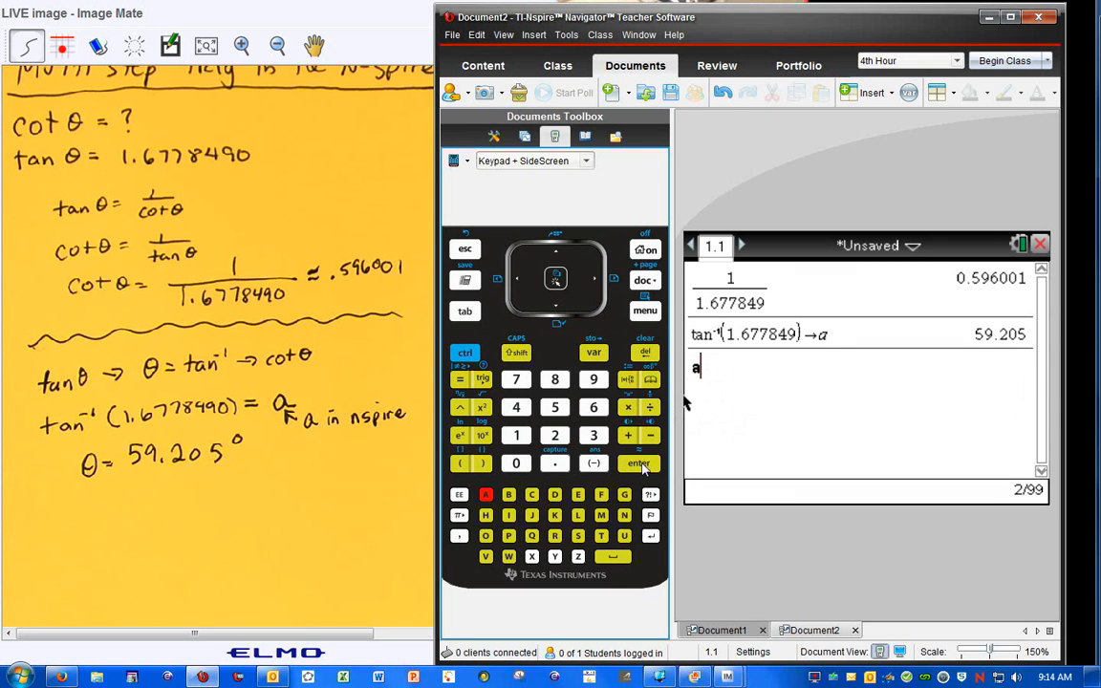
- Recall variable a on a new entry, returning 59.205
{"action": "left_click", "coordinate": [638, 464]}
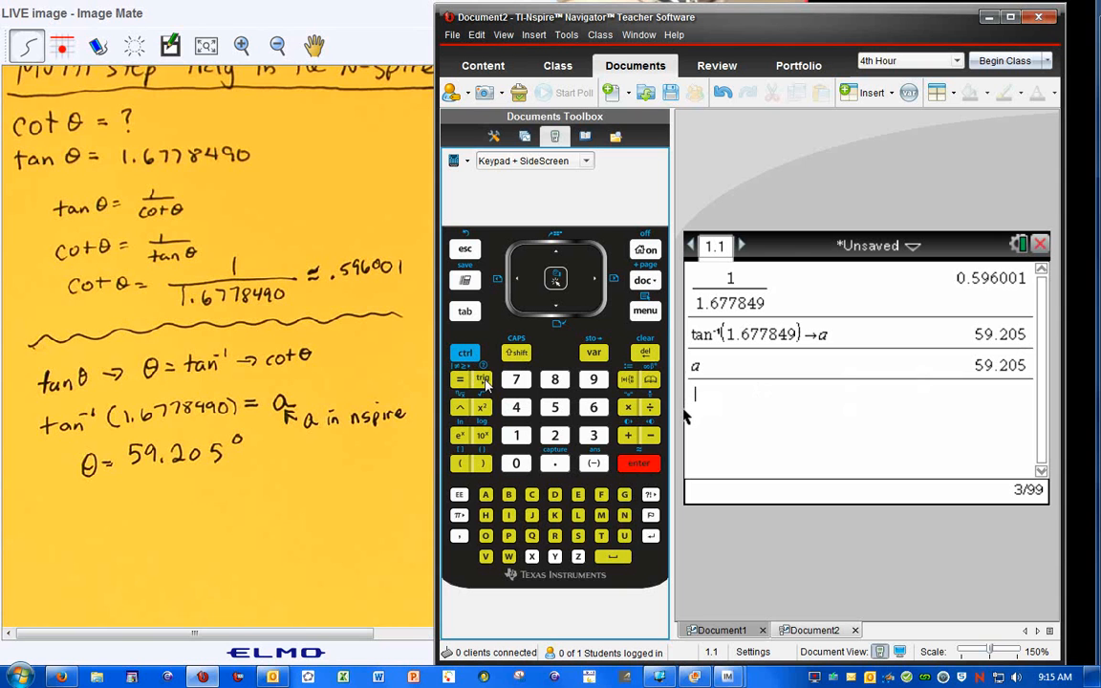
- Enter cot(a) using the keypad's a key and evaluate it to get 0.596001
{"action": "type", "text": "cot("}
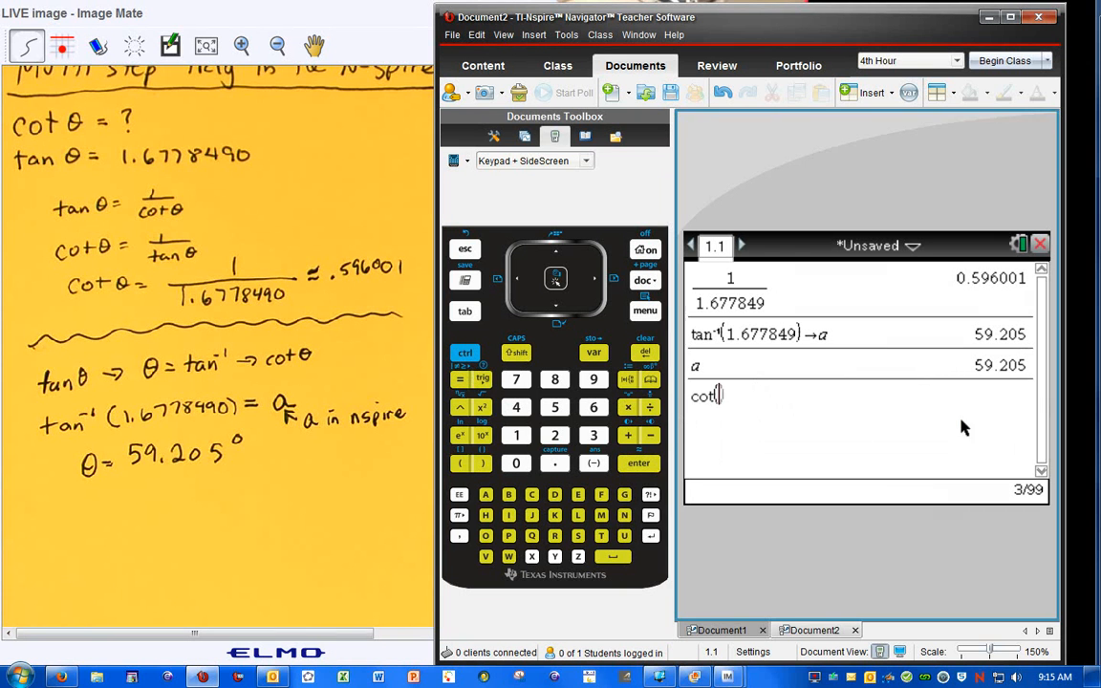
{"action": "left_click", "coordinate": [485, 495]}
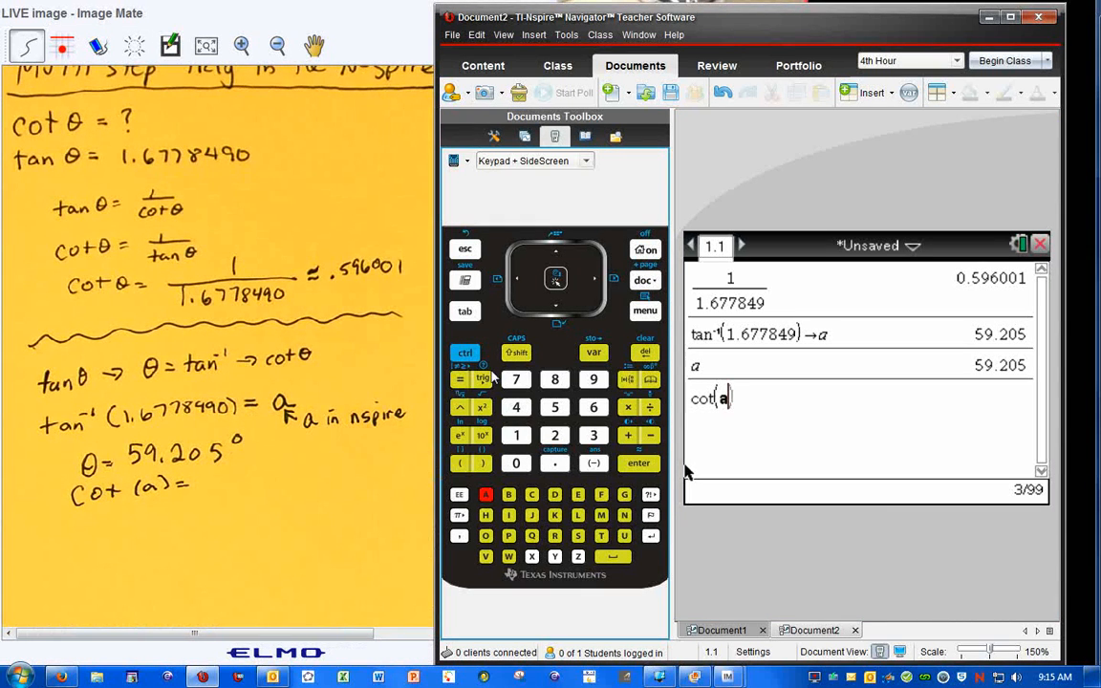
{"action": "left_click", "coordinate": [639, 463]}
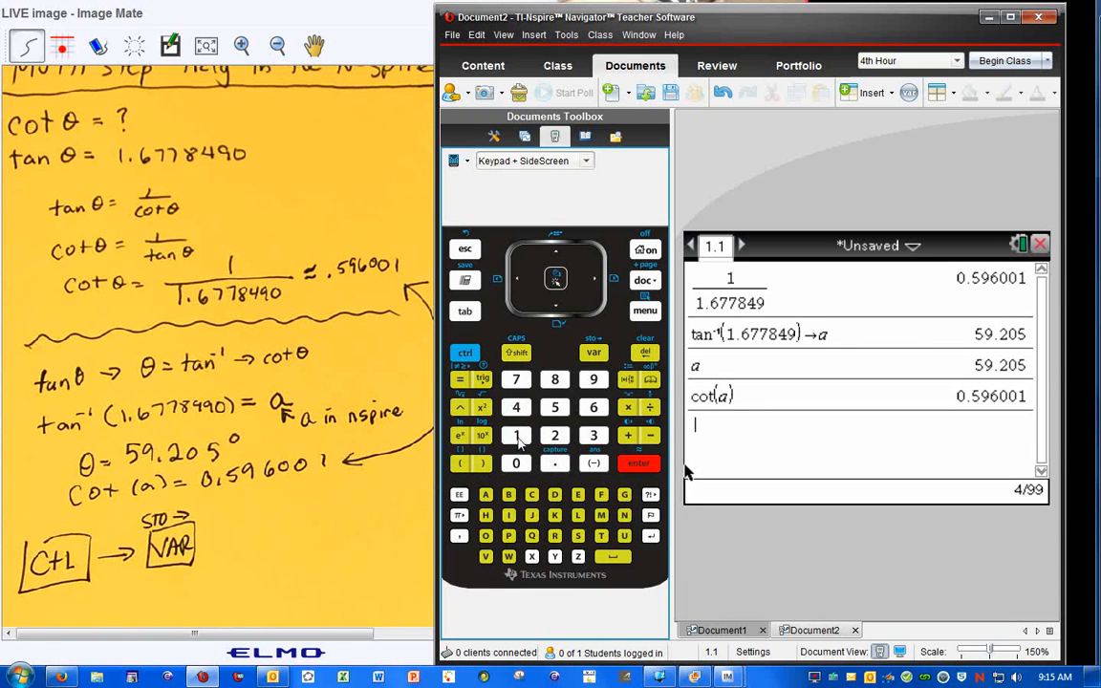
{"action": "left_click", "coordinate": [554, 408]}
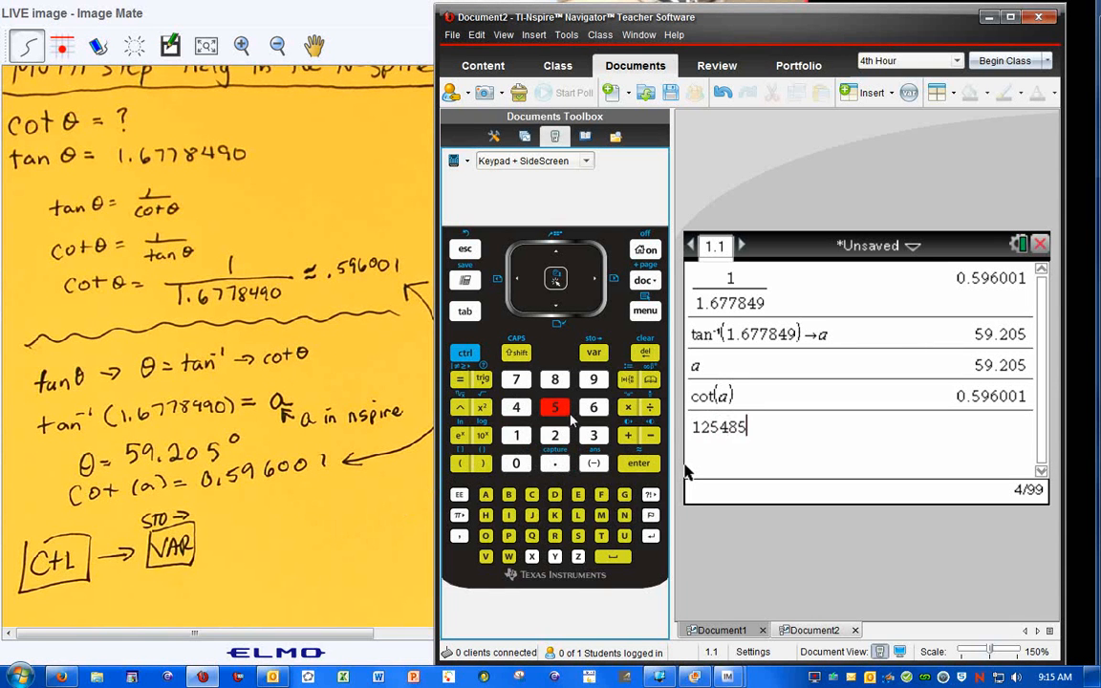
{"action": "type", "text": "6555"}
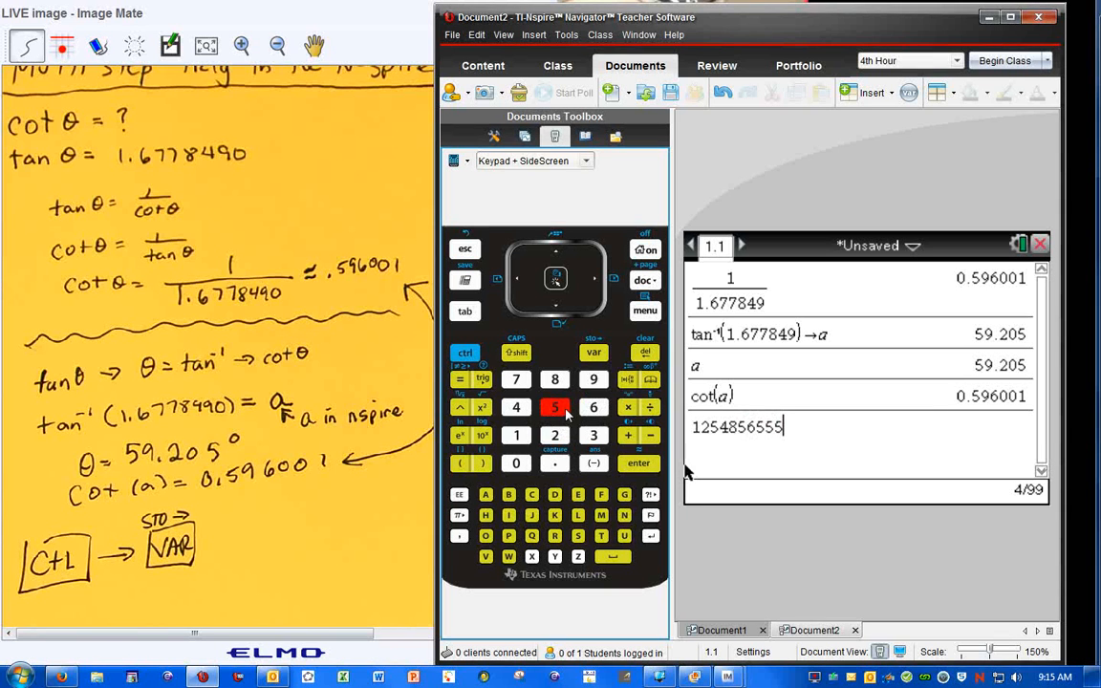
{"action": "left_click", "coordinate": [594, 407]}
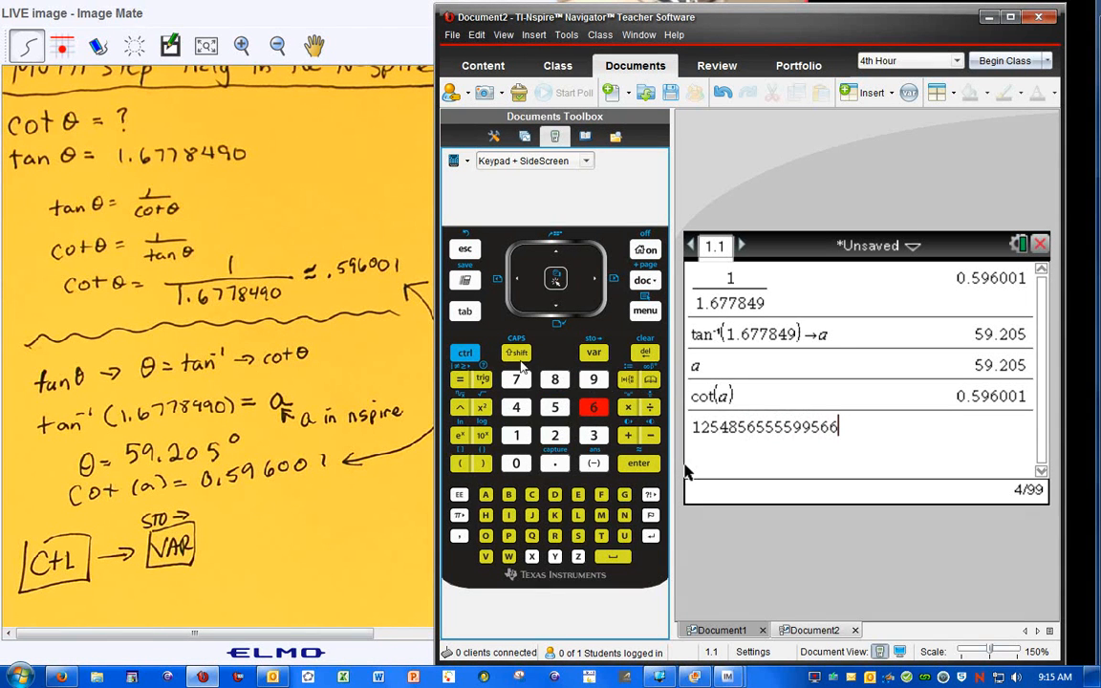
{"action": "left_click", "coordinate": [650, 379]}
{"action": "type", "text": "→"}
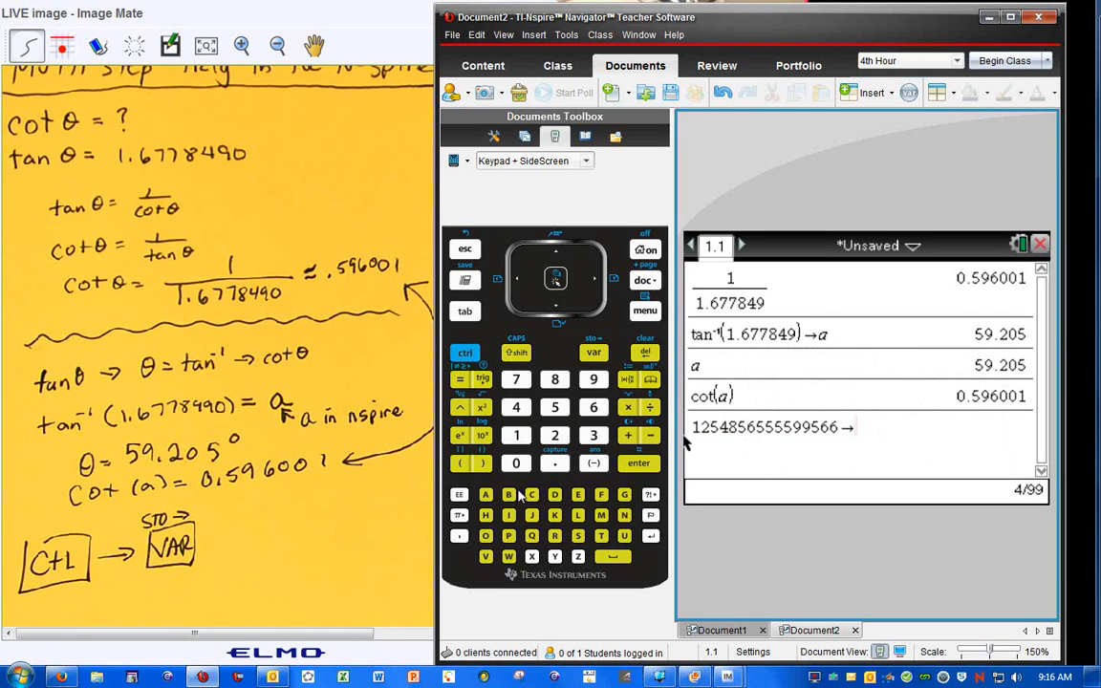
{"action": "type", "text": "b"}
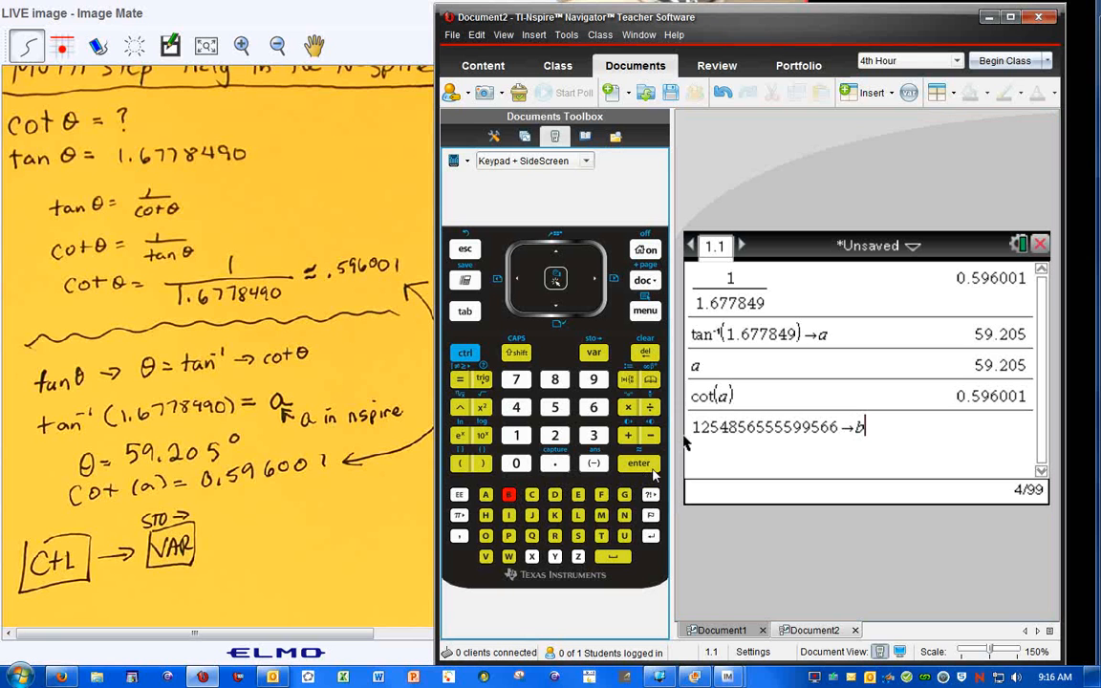
{"action": "left_click", "coordinate": [639, 463]}
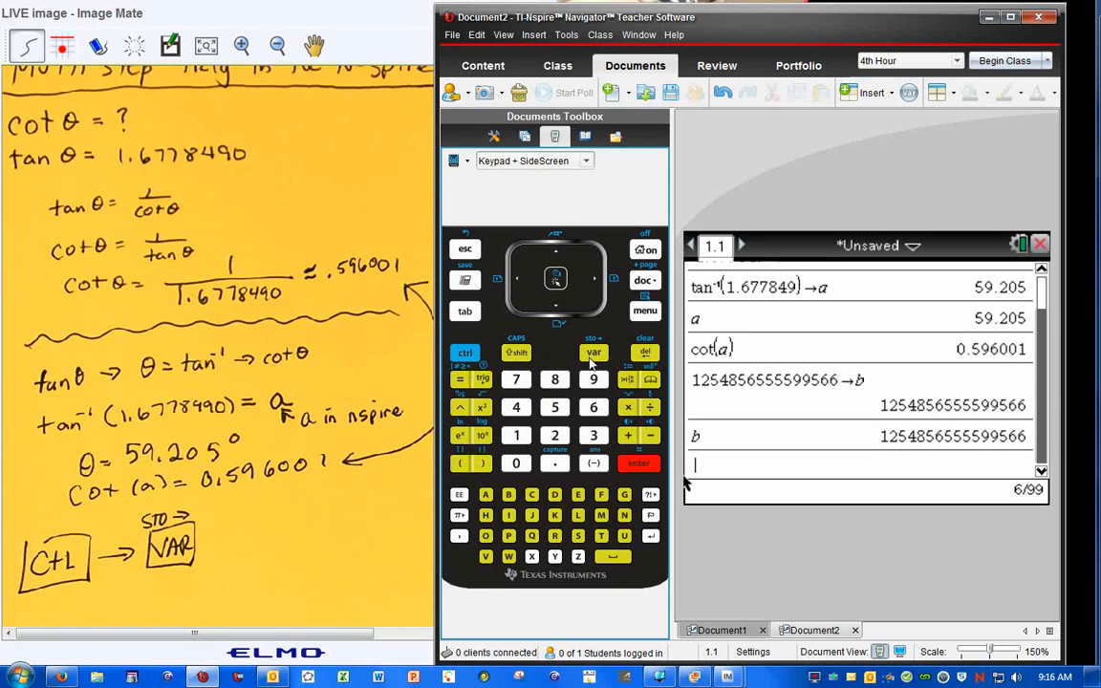
{"action": "mouse_move", "coordinate": [523, 374]}
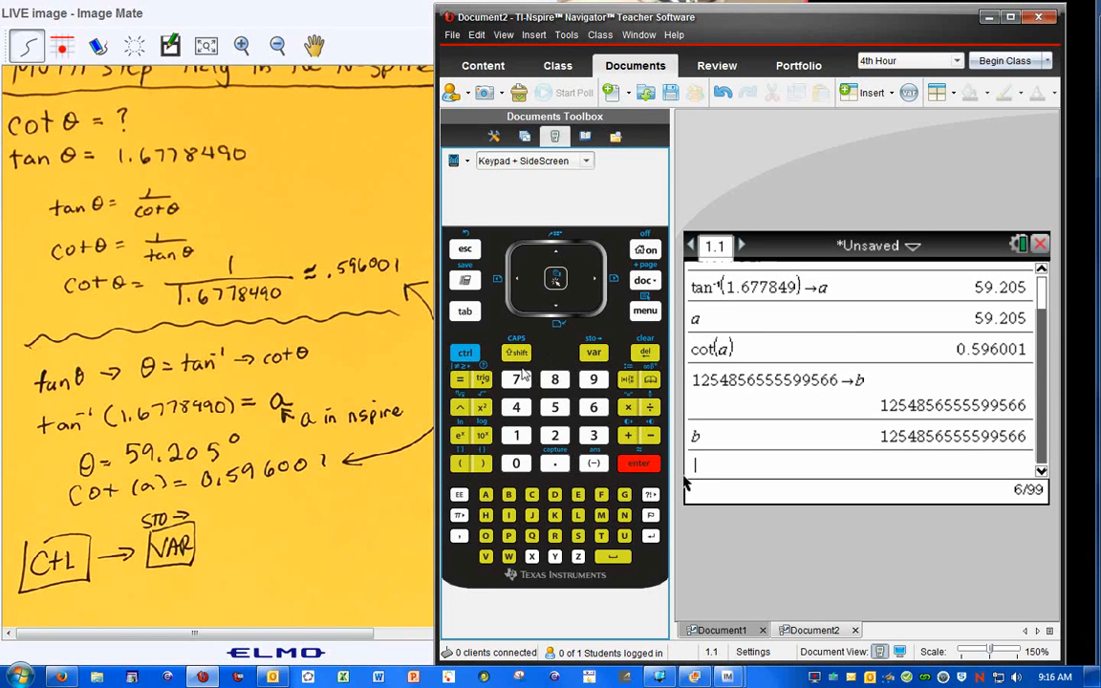
{"action": "left_click", "coordinate": [651, 379]}
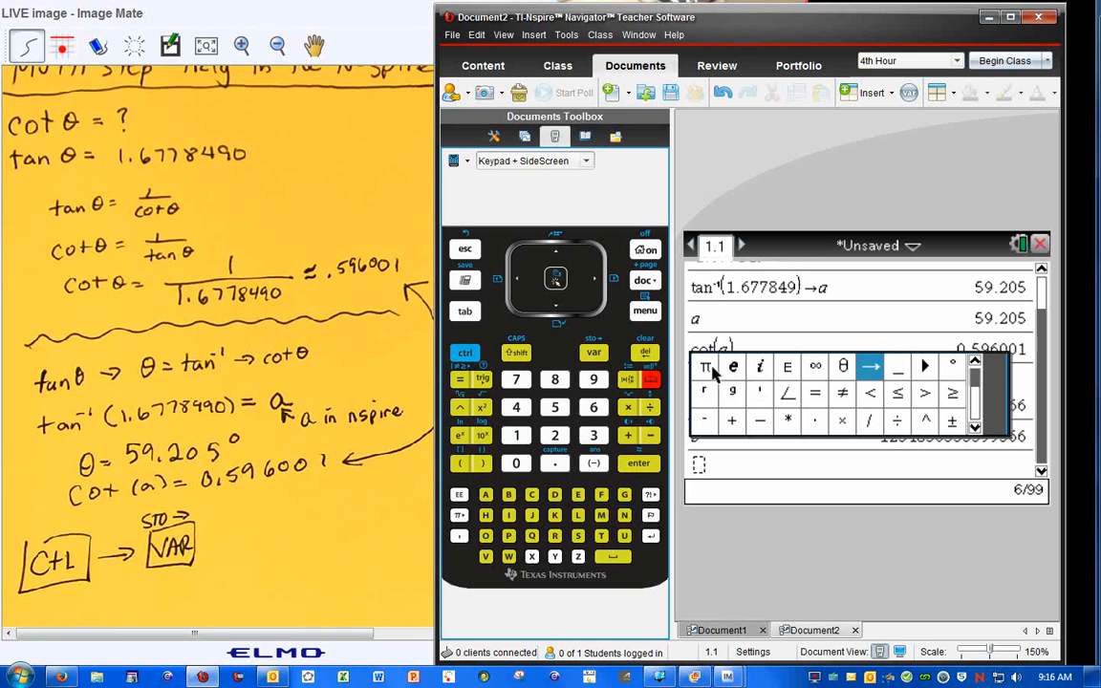
{"action": "mouse_move", "coordinate": [931, 373]}
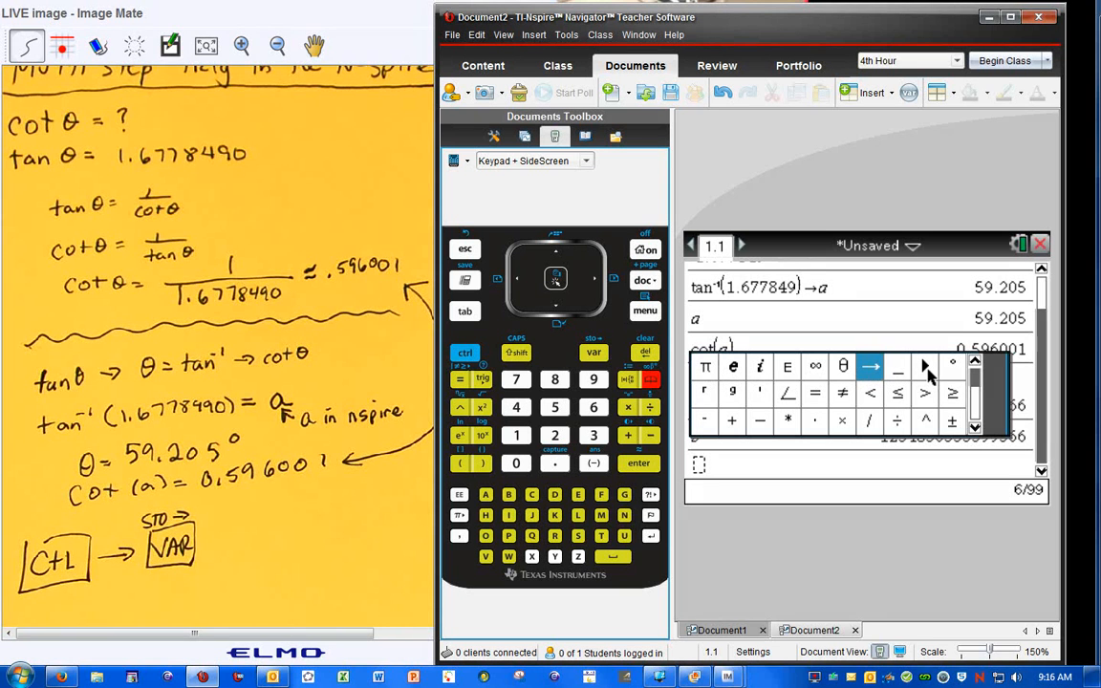
{"action": "mouse_move", "coordinate": [925, 371]}
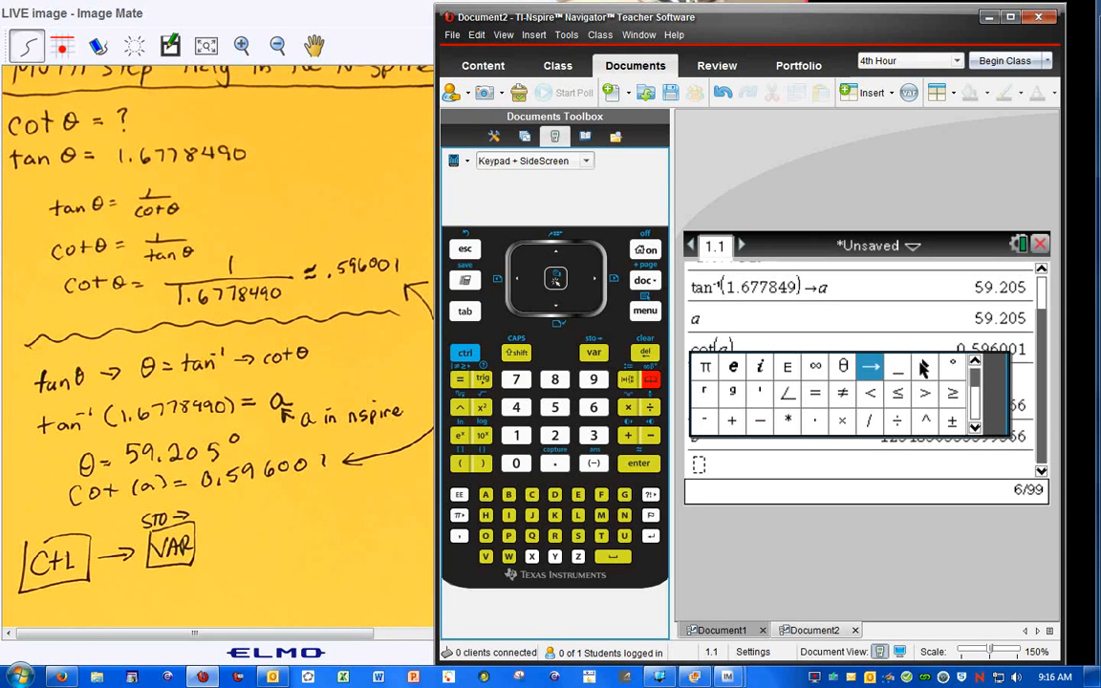
{"action": "mouse_move", "coordinate": [925, 373]}
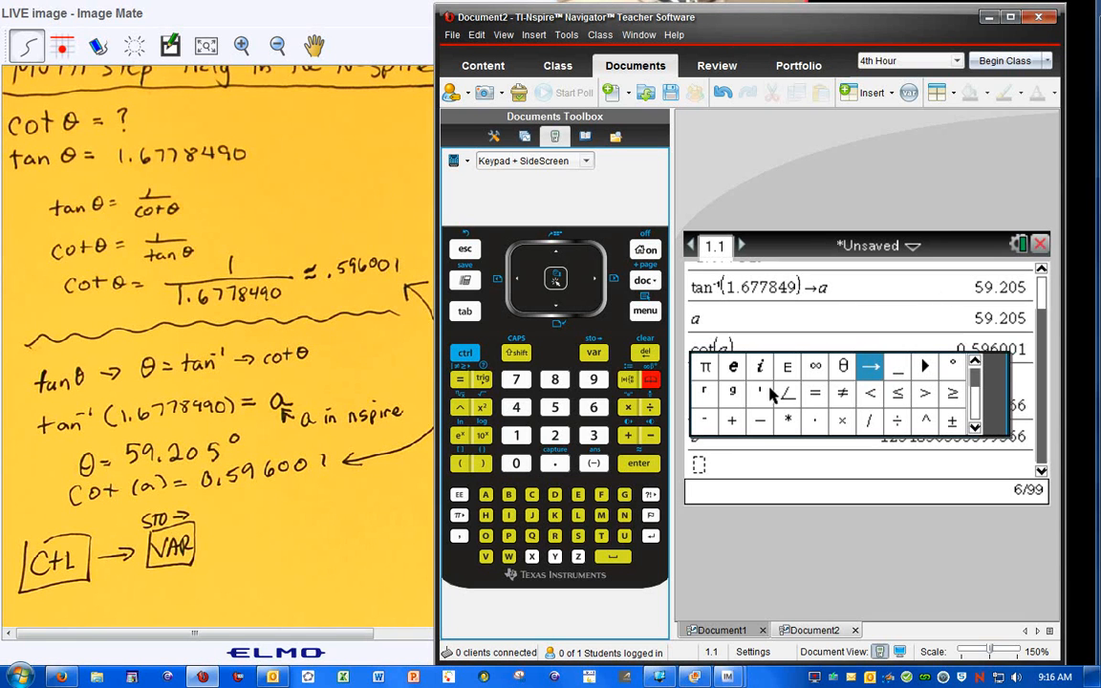
{"action": "mouse_move", "coordinate": [942, 416]}
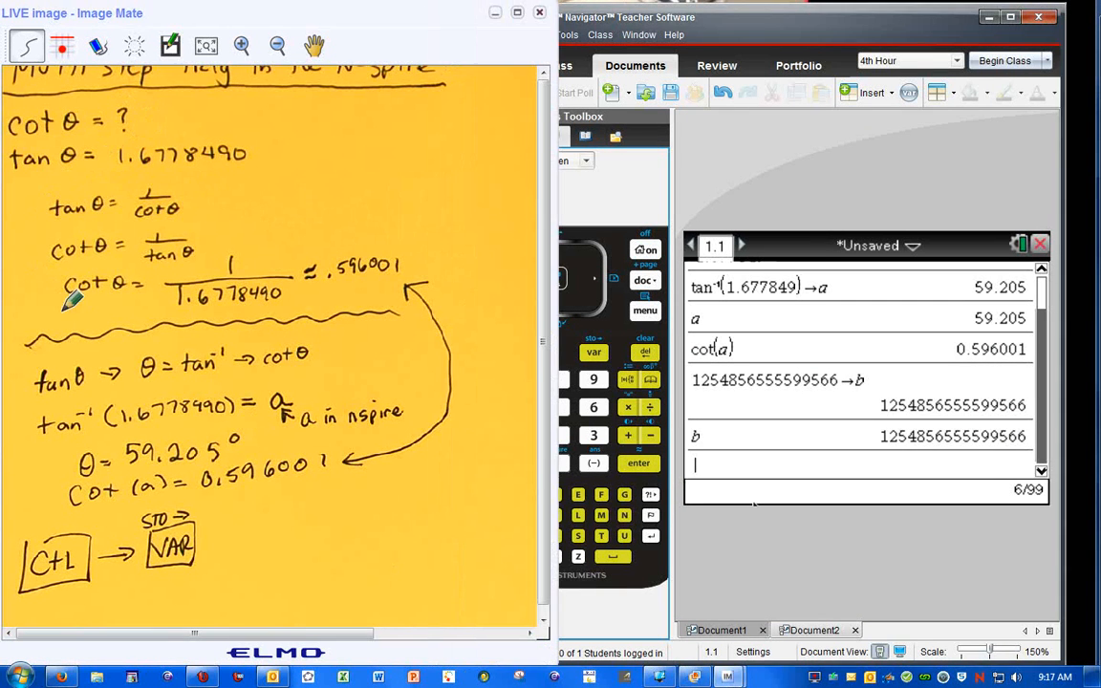
- Draw a red loop around the cot θ = 1/tan θ reciprocal work
{"action": "left_click_drag", "start_coordinate": [48, 196], "coordinate": [153, 325]}
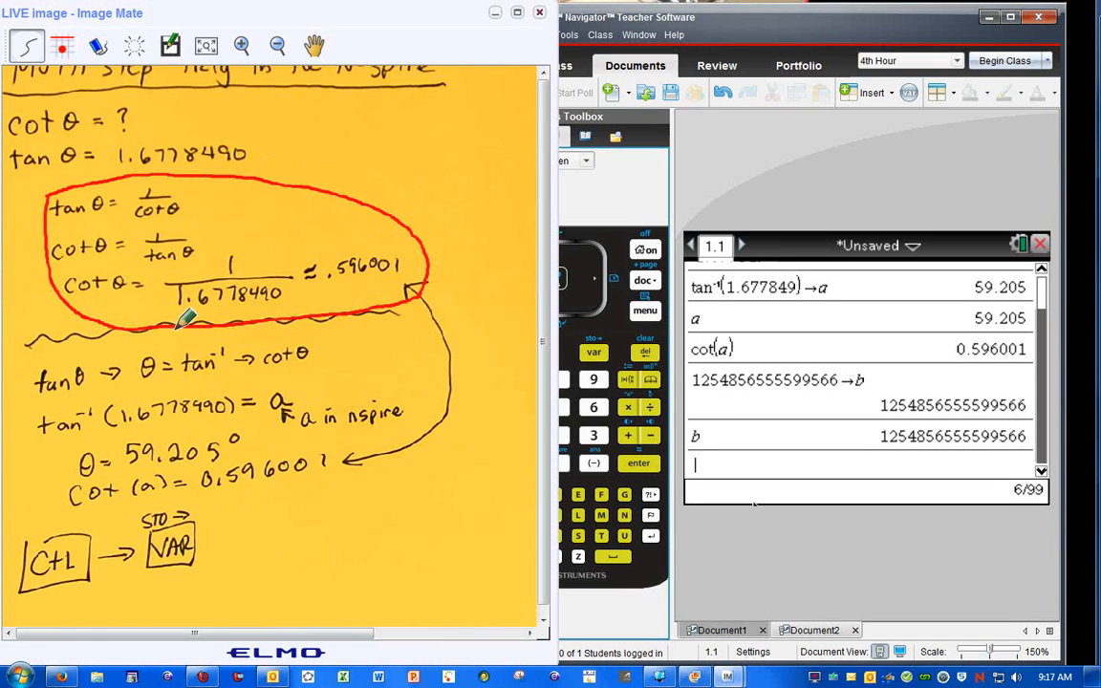
{"action": "mouse_move", "coordinate": [297, 153]}
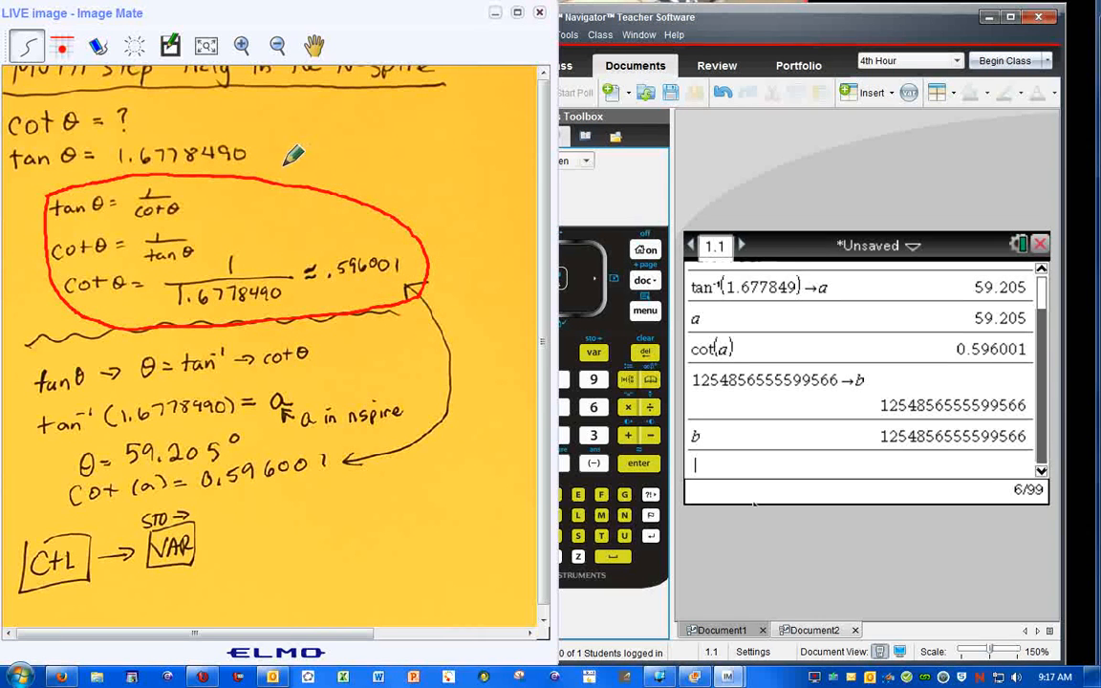
{"action": "mouse_move", "coordinate": [397, 545]}
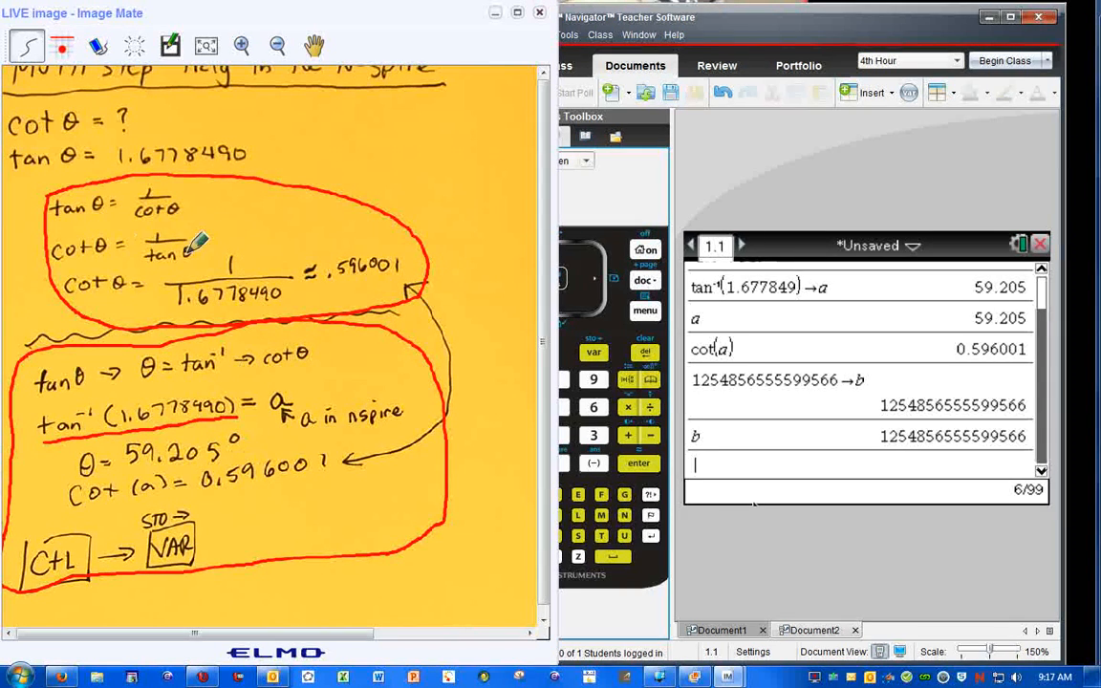
{"action": "mouse_move", "coordinate": [349, 321]}
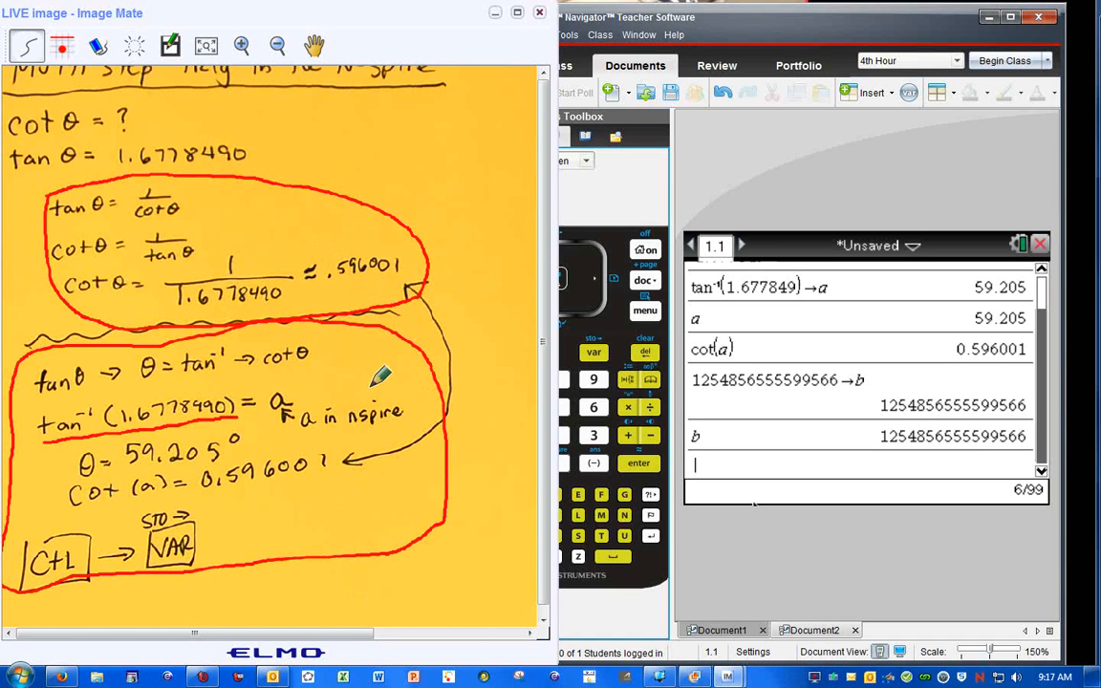
{"action": "mouse_move", "coordinate": [287, 392]}
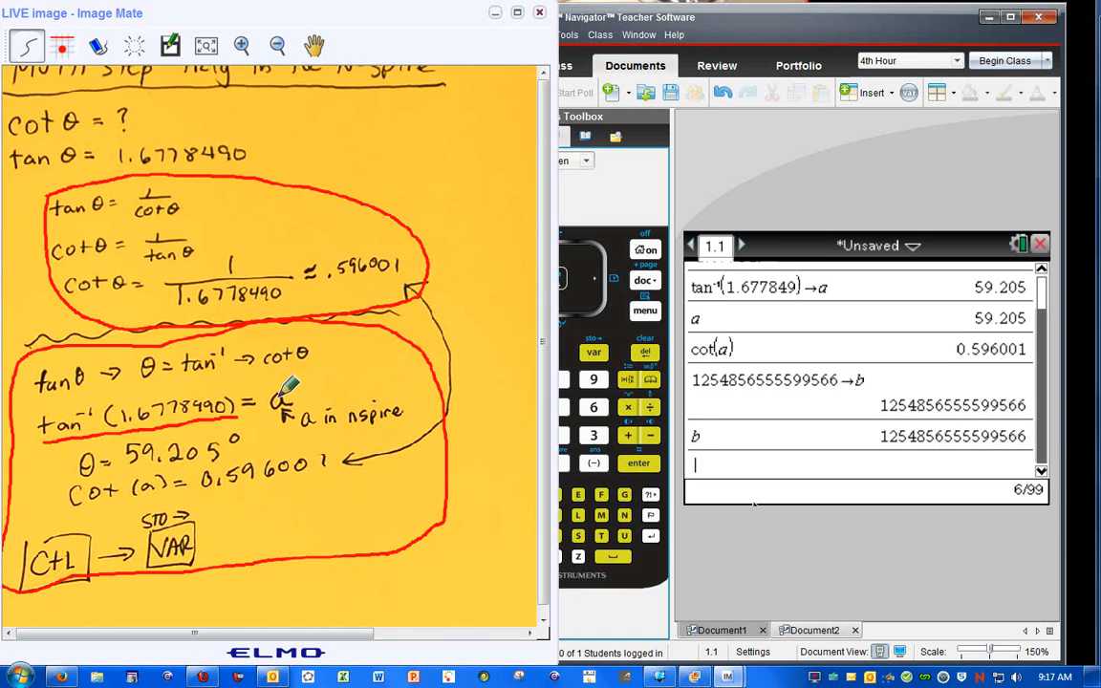